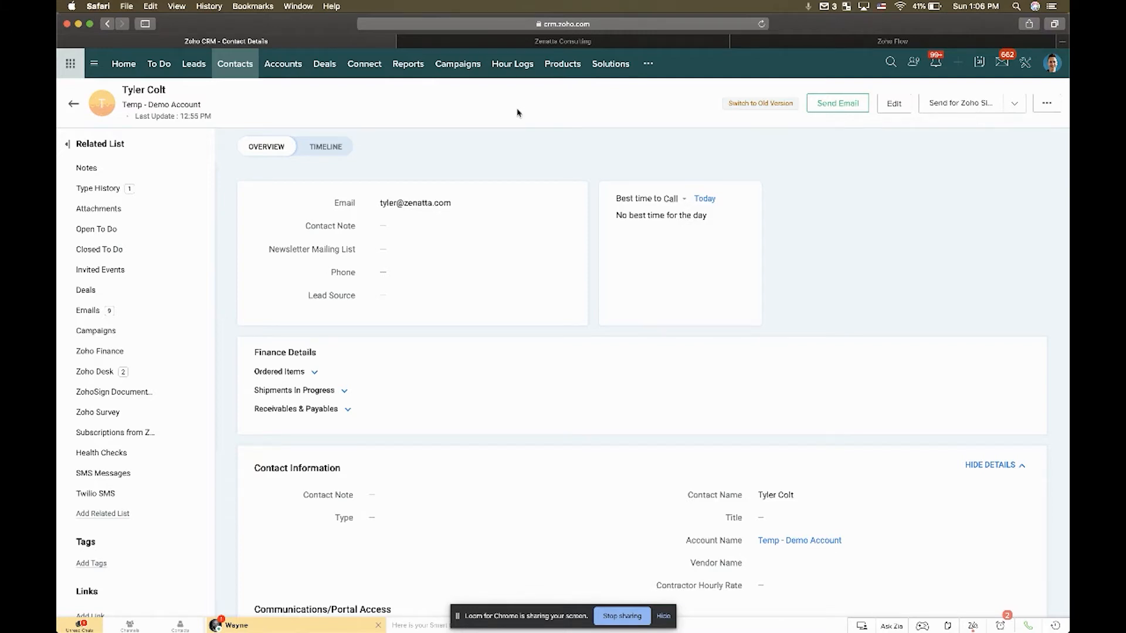
pyautogui.moveTo(562, 150)
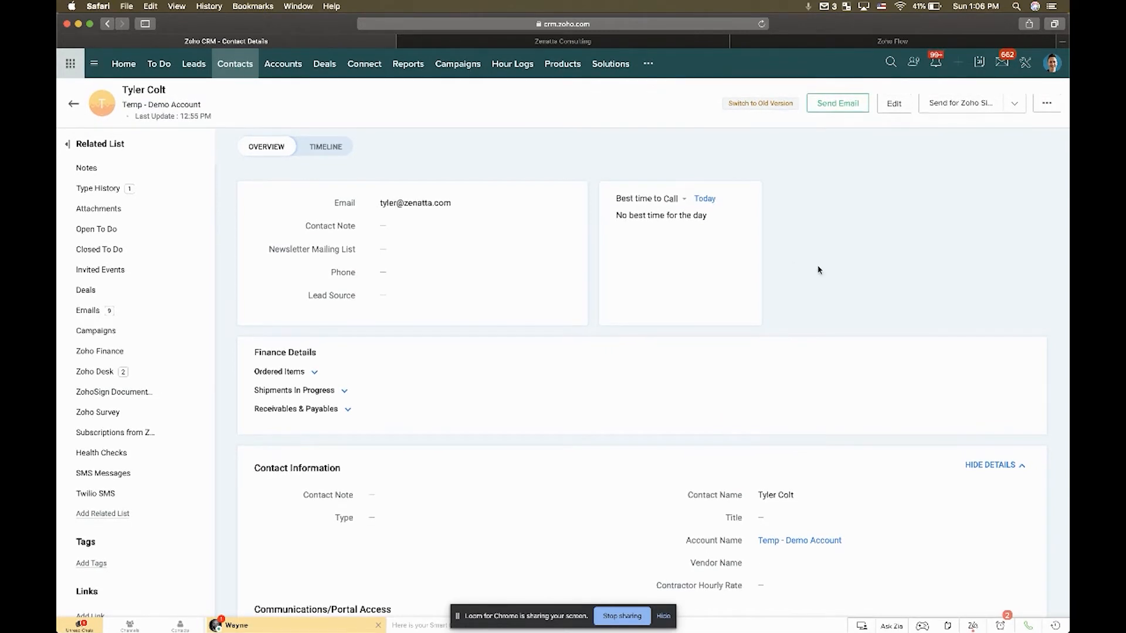
pyautogui.moveTo(646, 163)
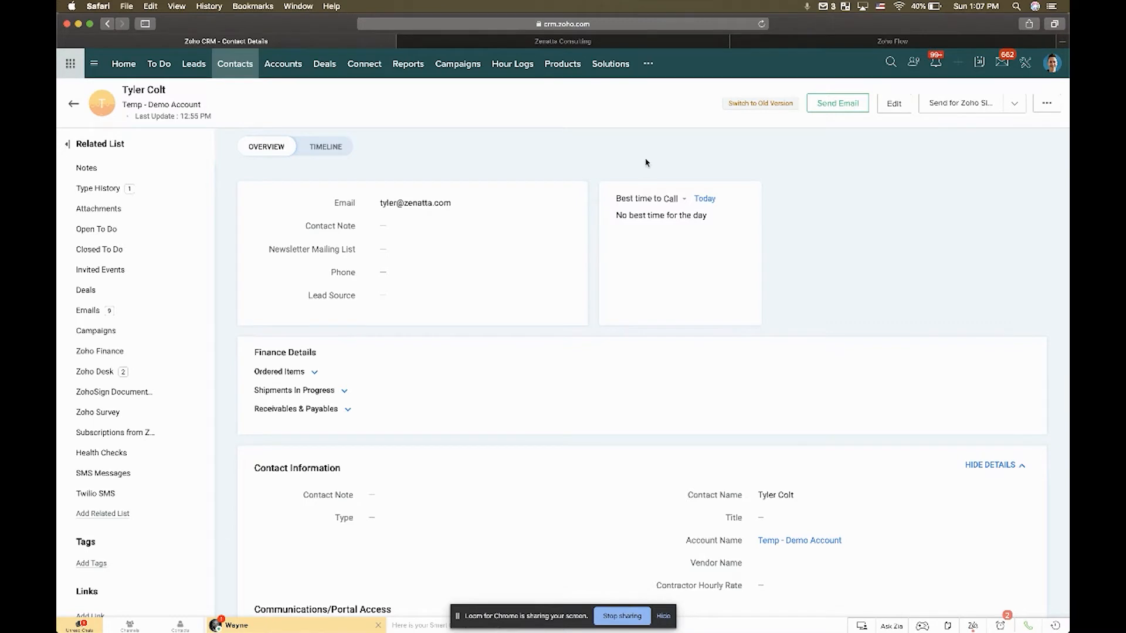
pyautogui.moveTo(799, 164)
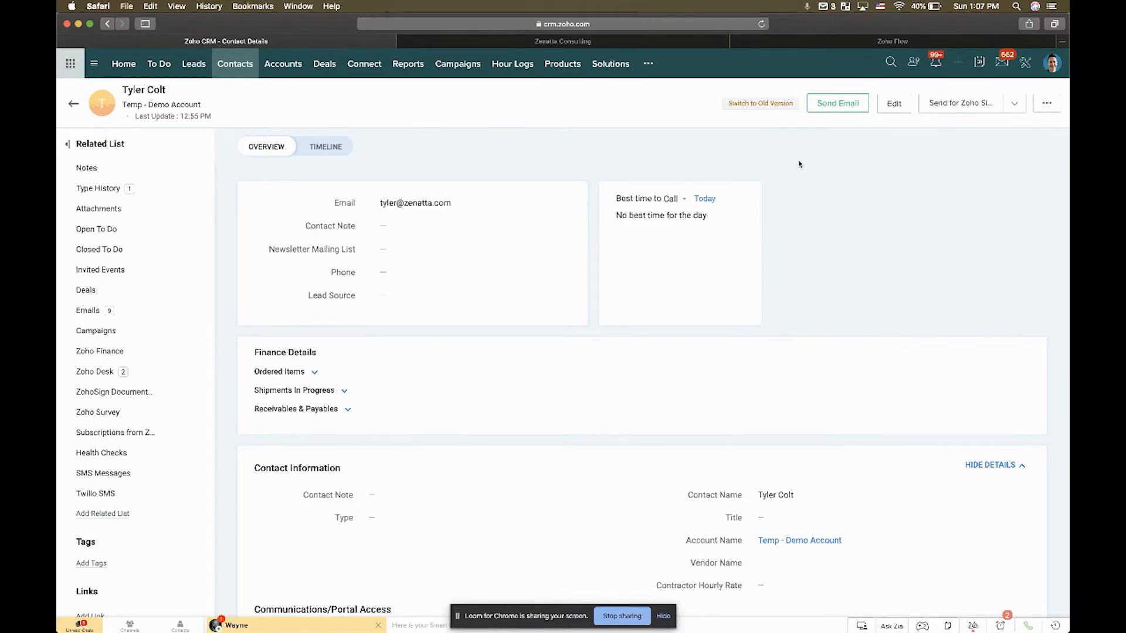
pyautogui.scroll(-3)
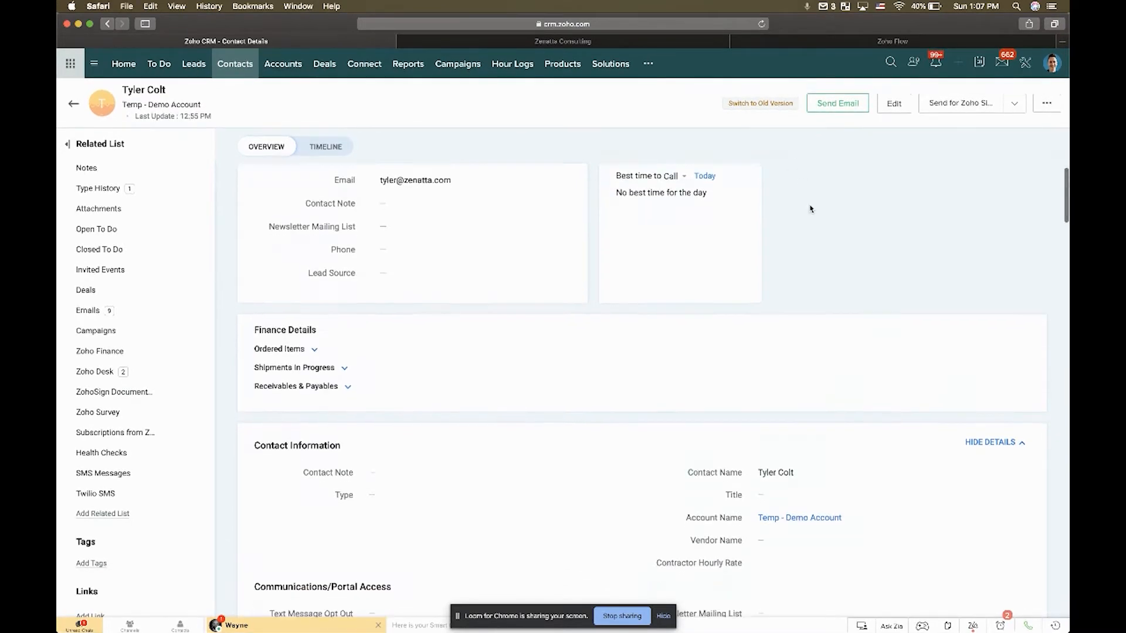
pyautogui.scroll(-3)
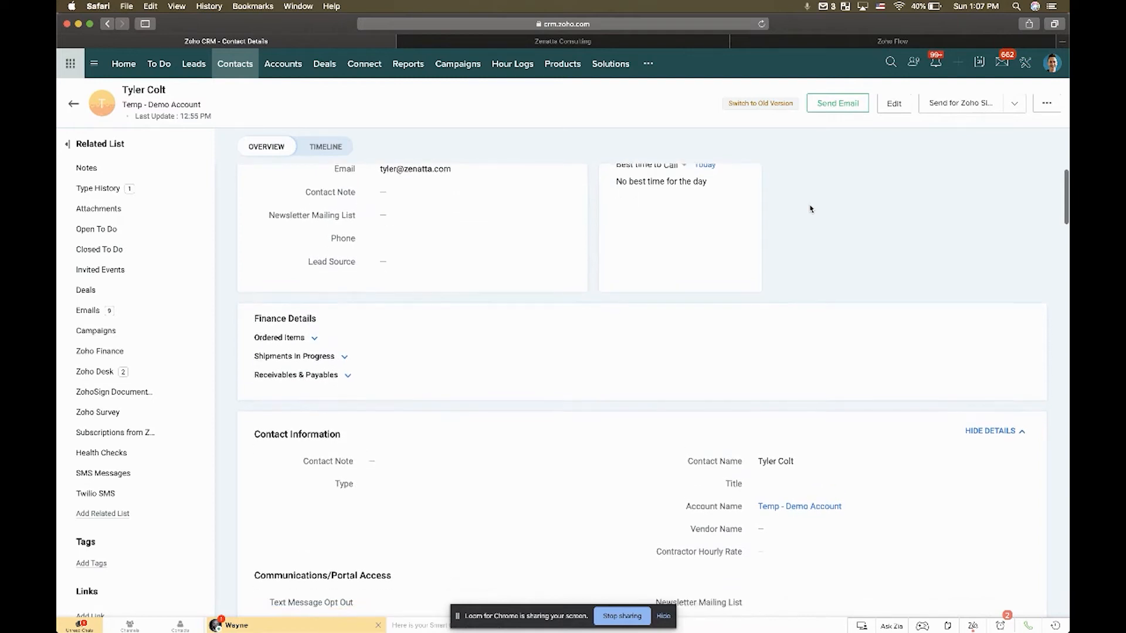
pyautogui.scroll(-3)
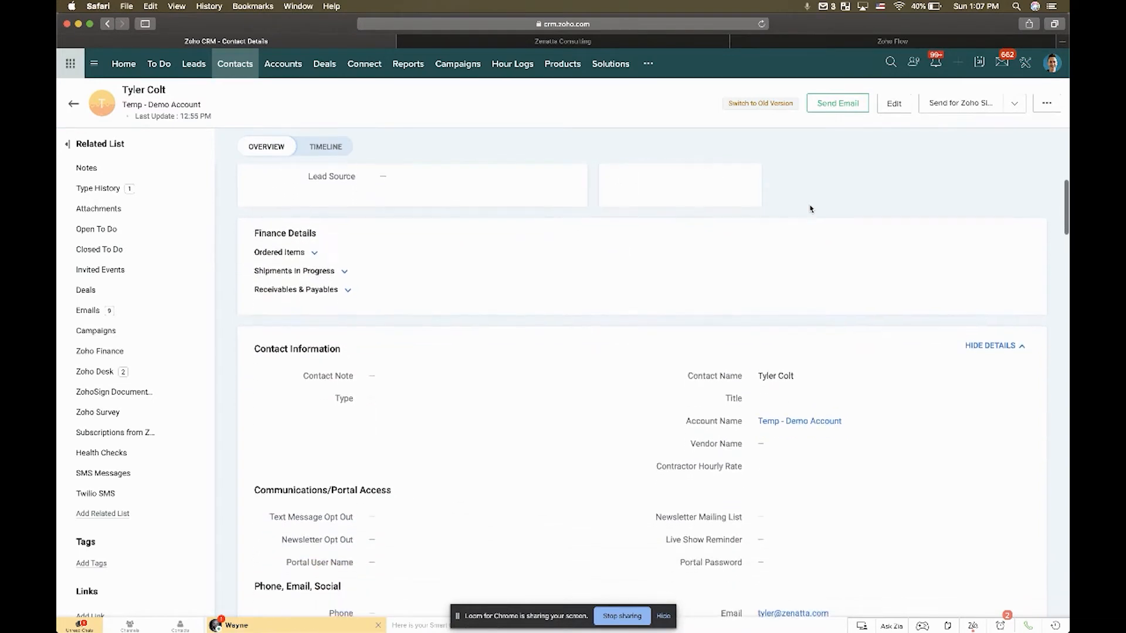
pyautogui.scroll(-3)
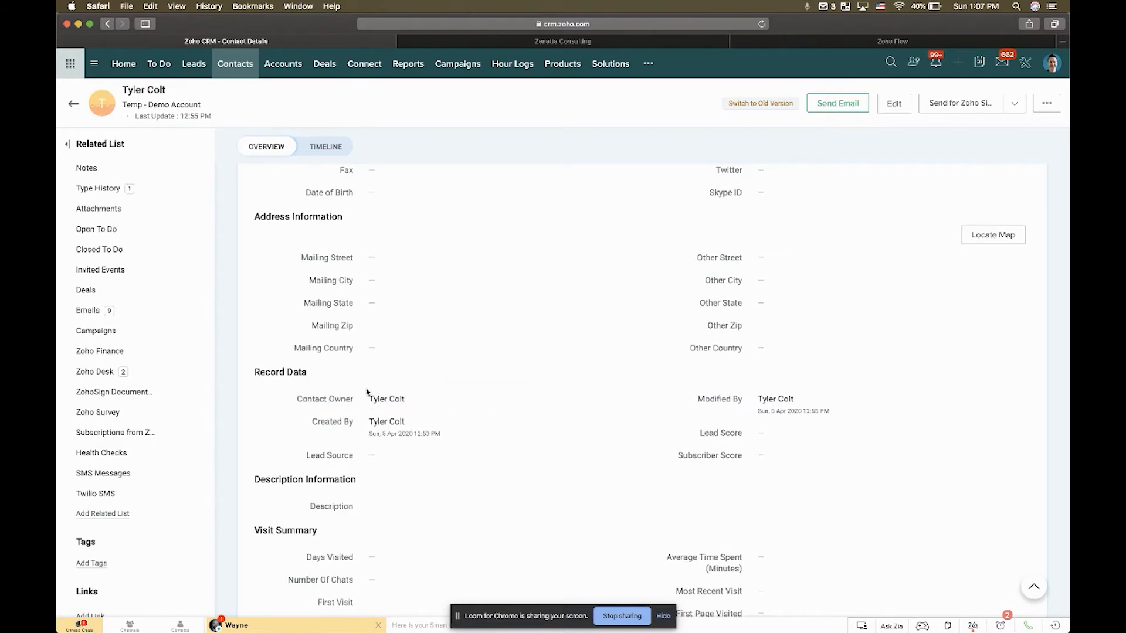
pyautogui.moveTo(376, 374)
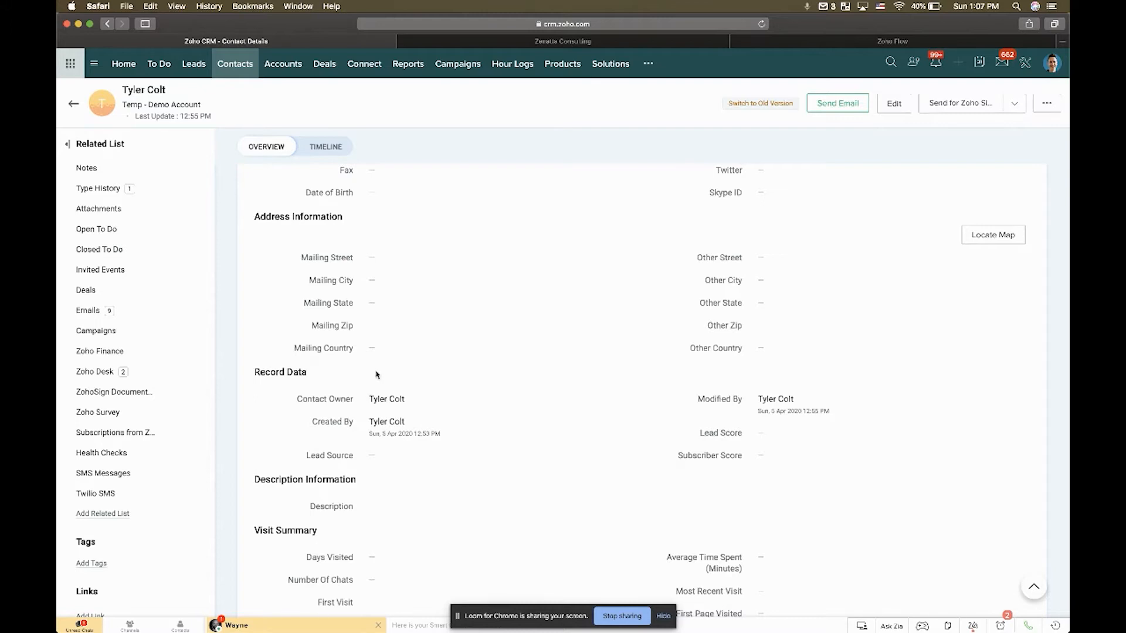
pyautogui.click(410, 399)
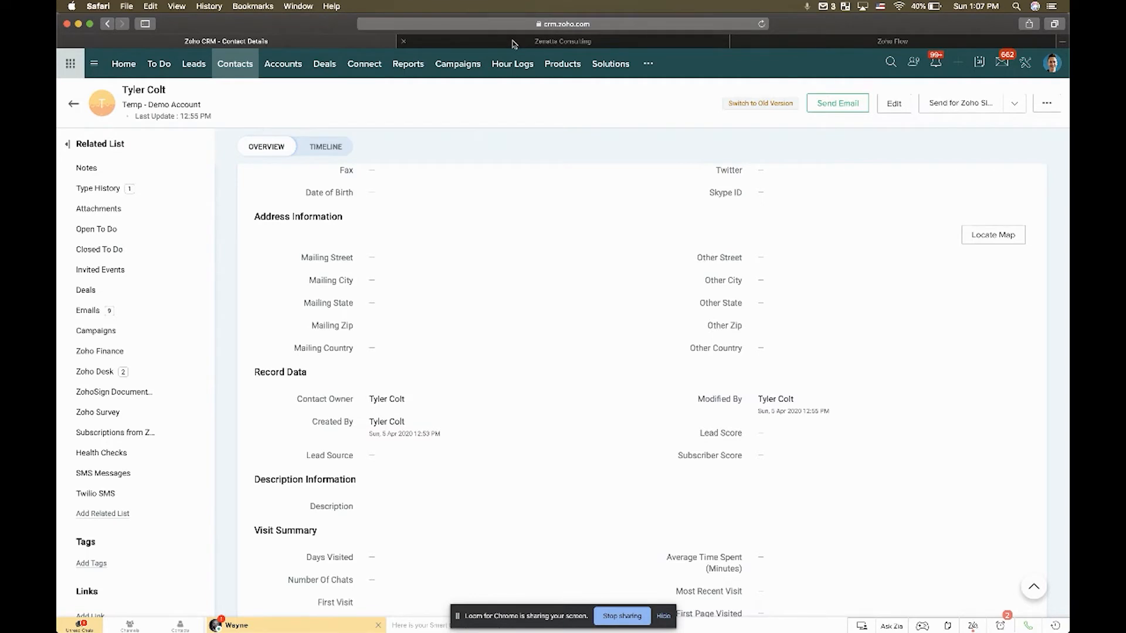
# - Switch through Zoho Desk to the Desk Autoassignment flow in Zoho Flow
pyautogui.click(561, 41)
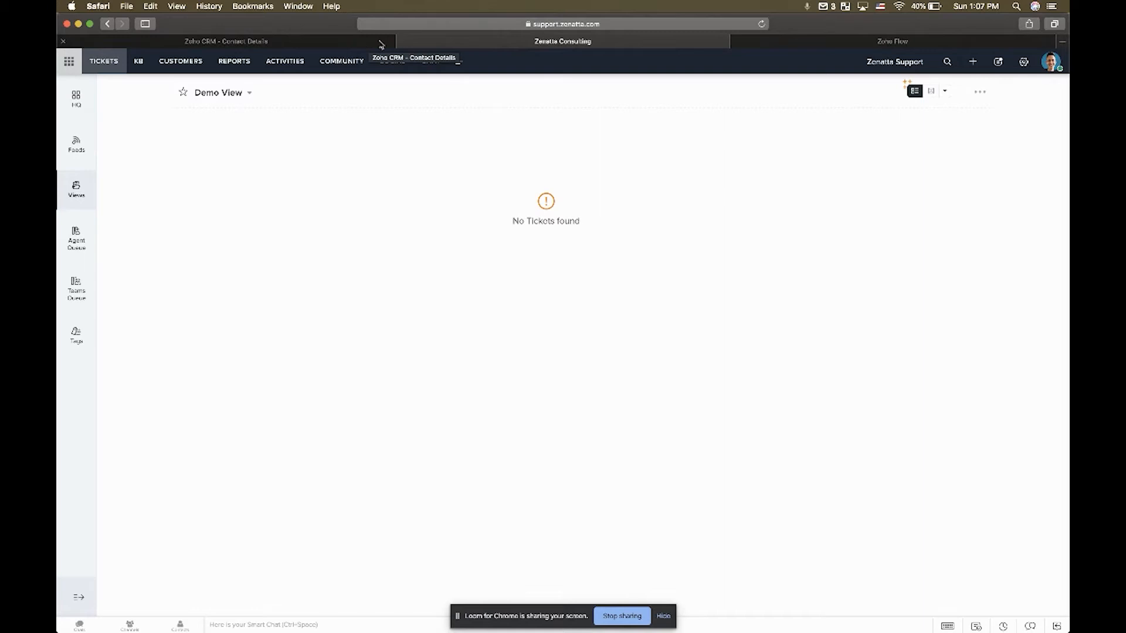
pyautogui.click(891, 41)
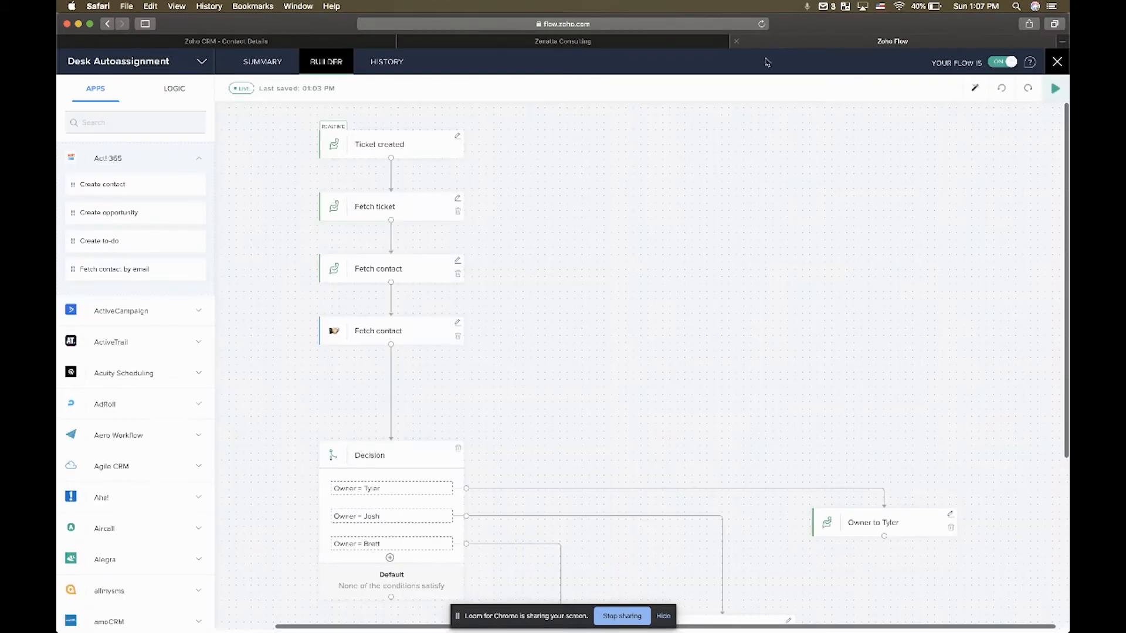
pyautogui.scroll(-3)
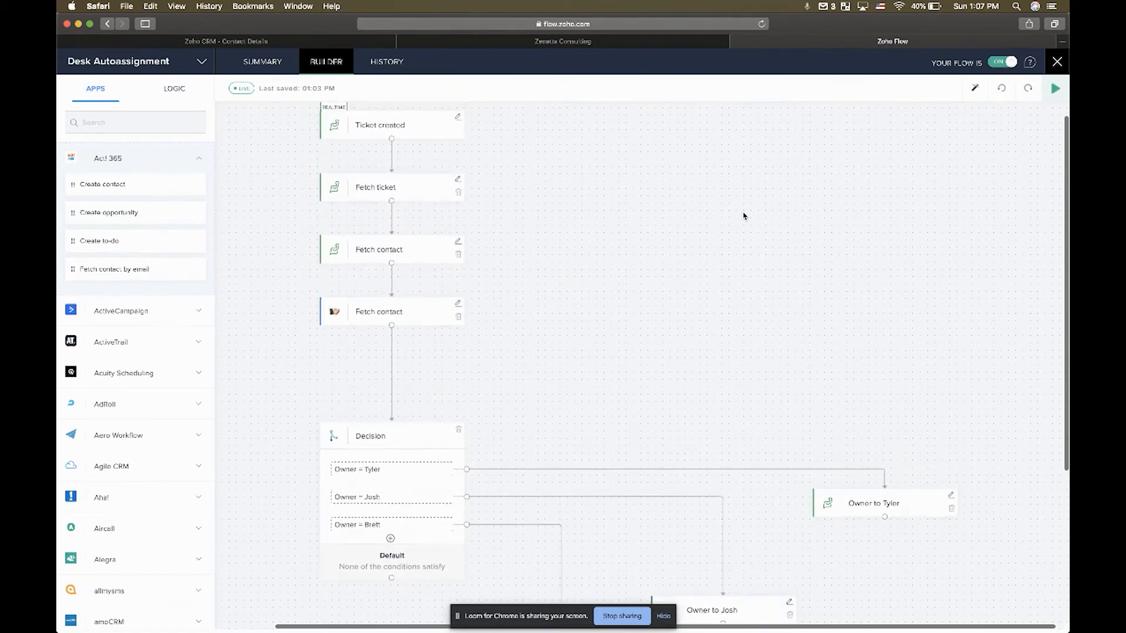
pyautogui.scroll(-3)
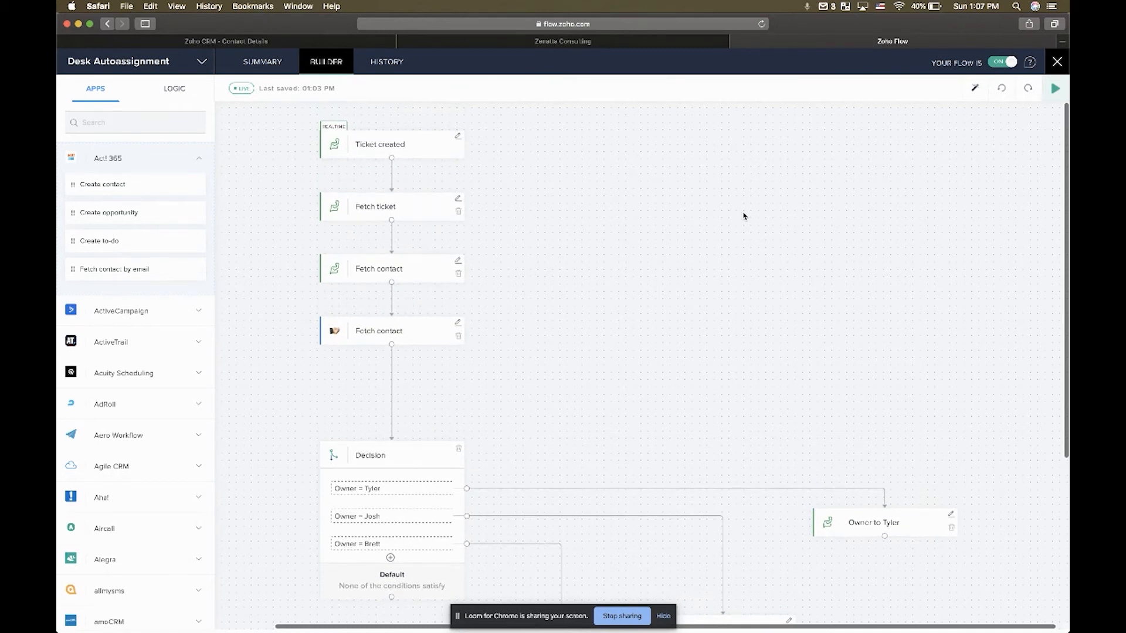
pyautogui.moveTo(714, 184)
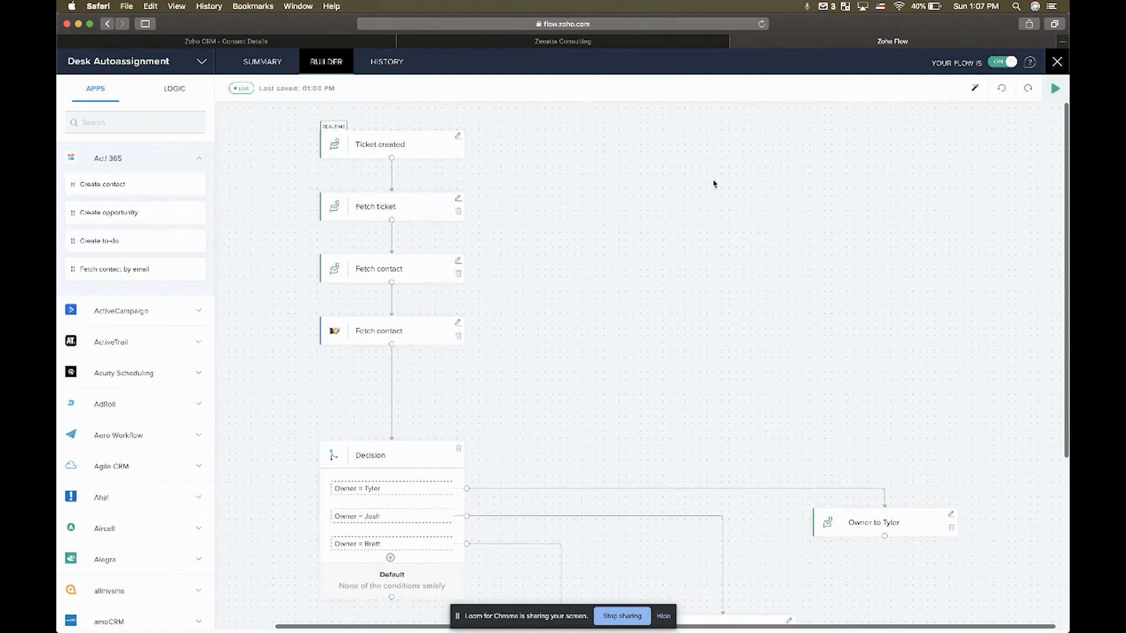
pyautogui.moveTo(446, 225)
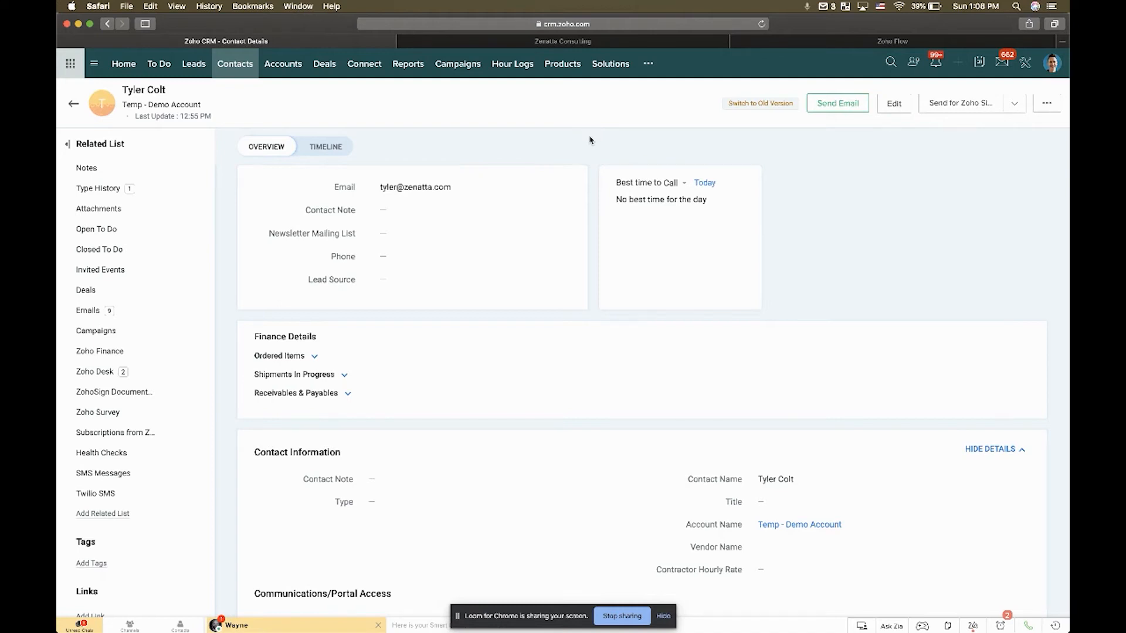
pyautogui.moveTo(578, 111)
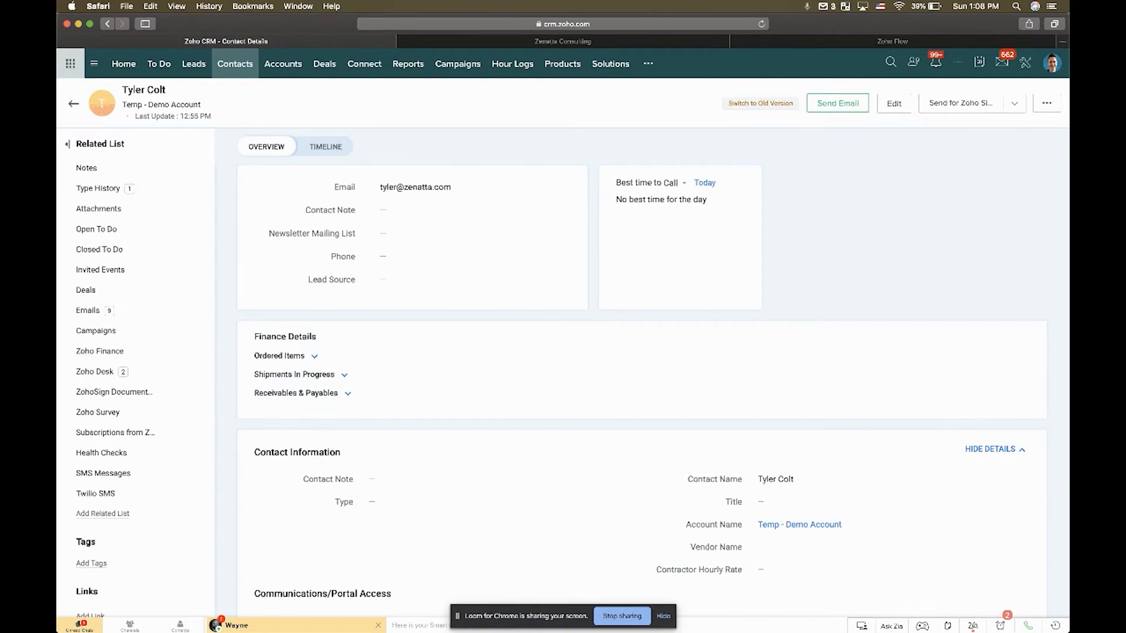
# - Send the 'Demo - Test Ticket' email to support and close the compose window
pyautogui.click(837, 104)
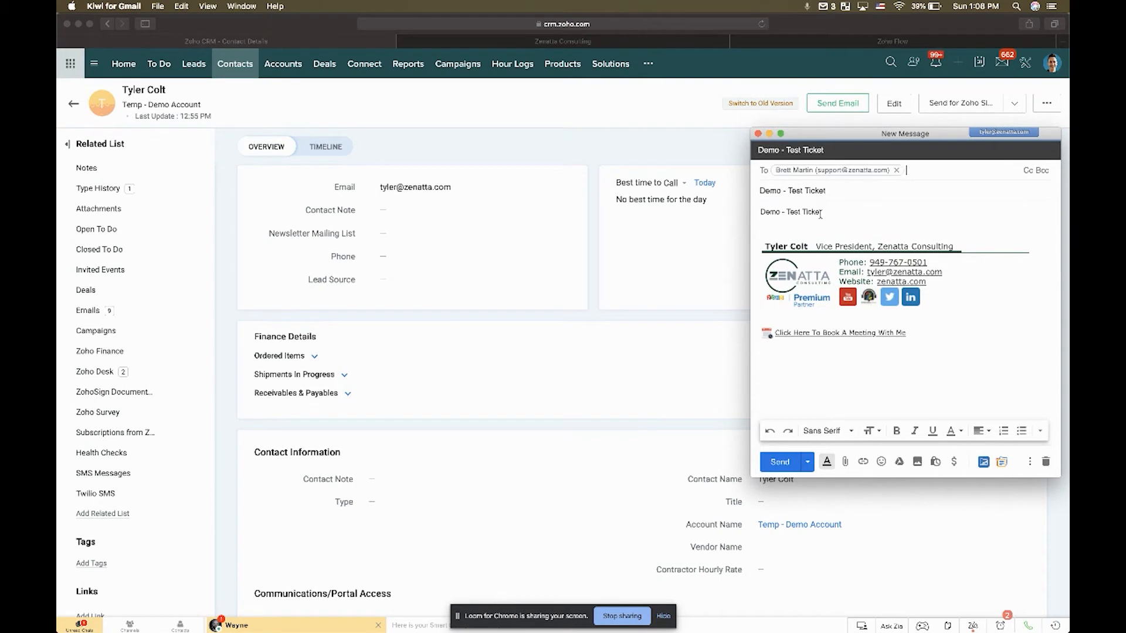
pyautogui.moveTo(790, 185)
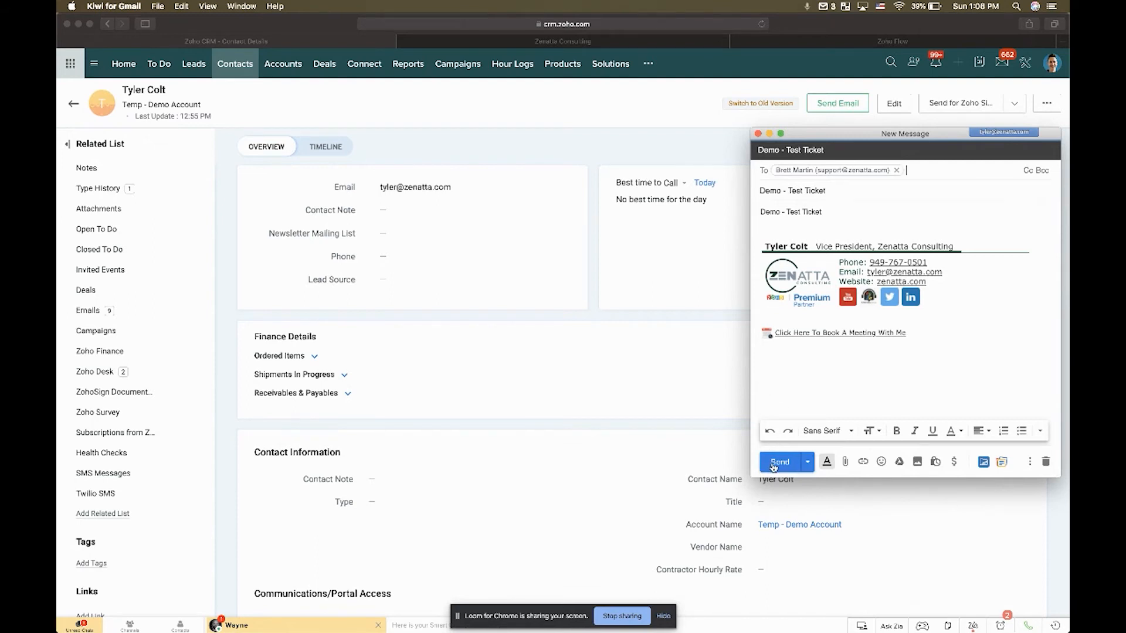
pyautogui.click(780, 462)
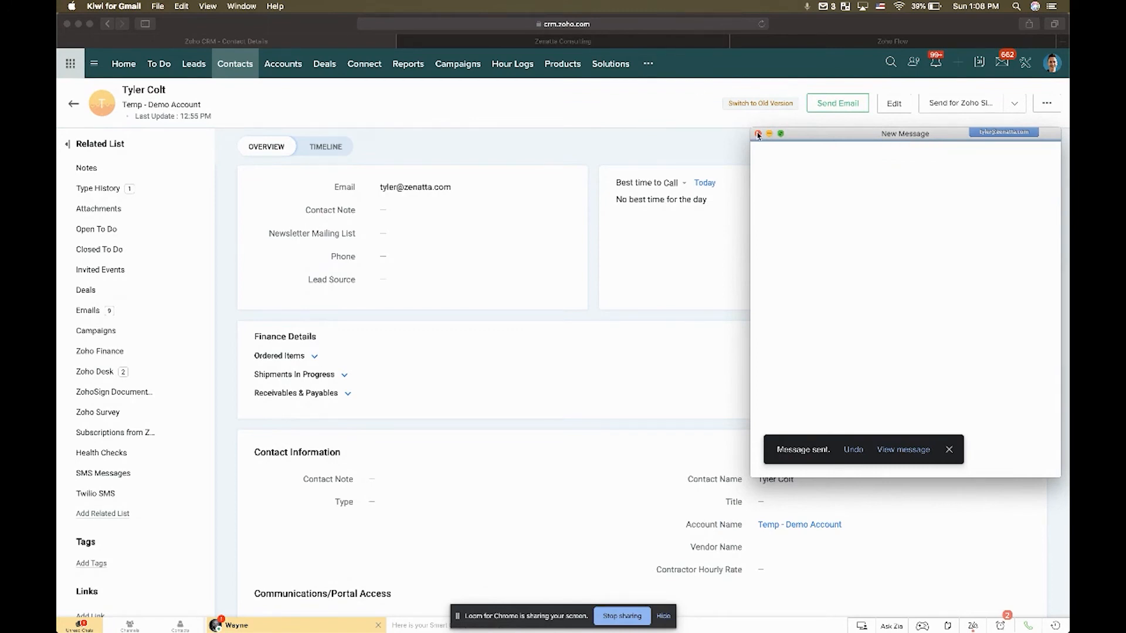
pyautogui.click(758, 134)
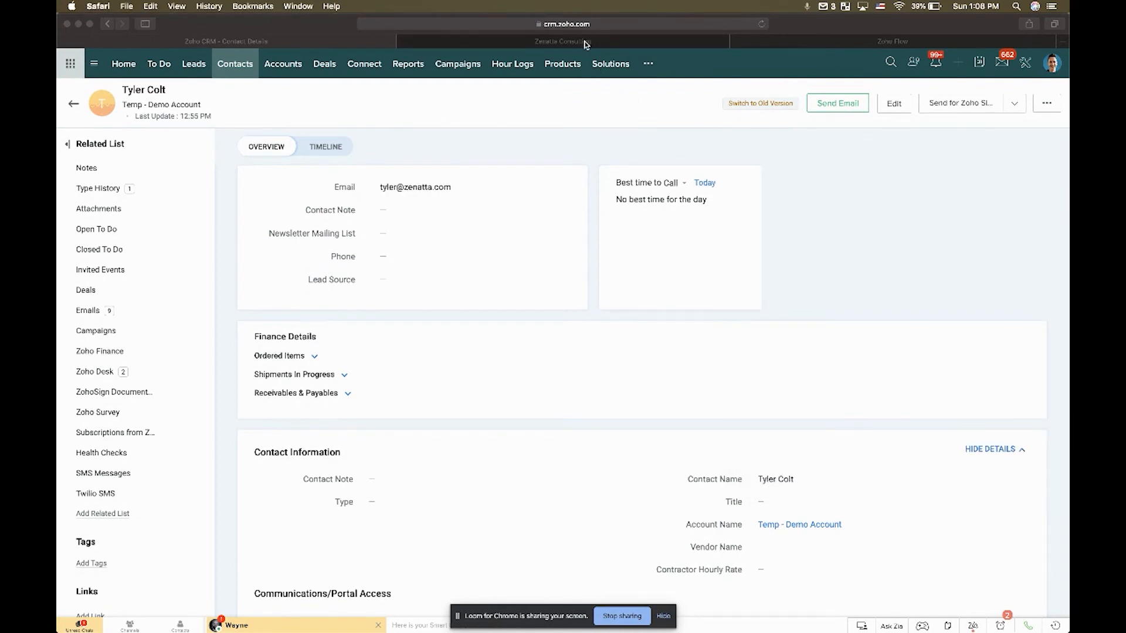
# - Return to Zoho Desk's Demo View and refresh the ticket list
pyautogui.click(562, 41)
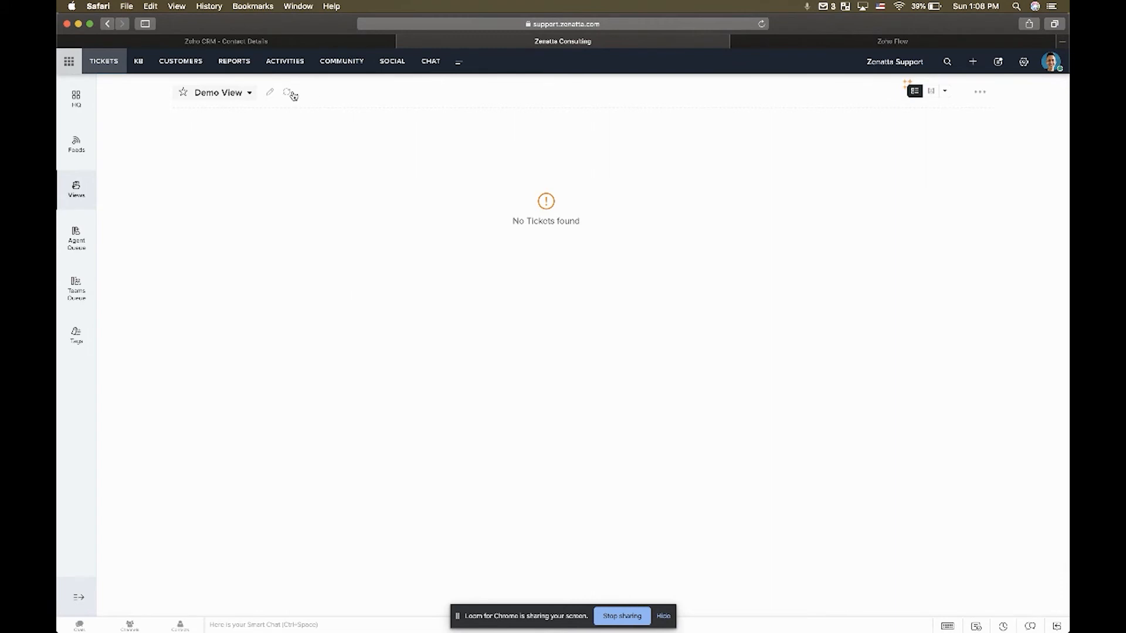
pyautogui.moveTo(287, 93)
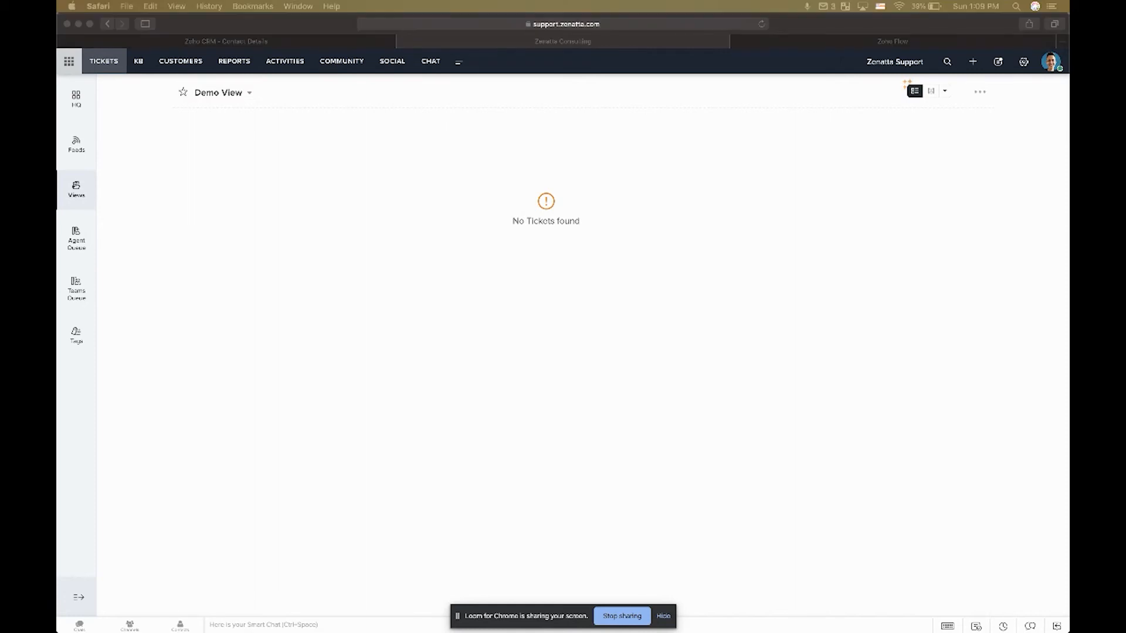
pyautogui.moveTo(286, 92)
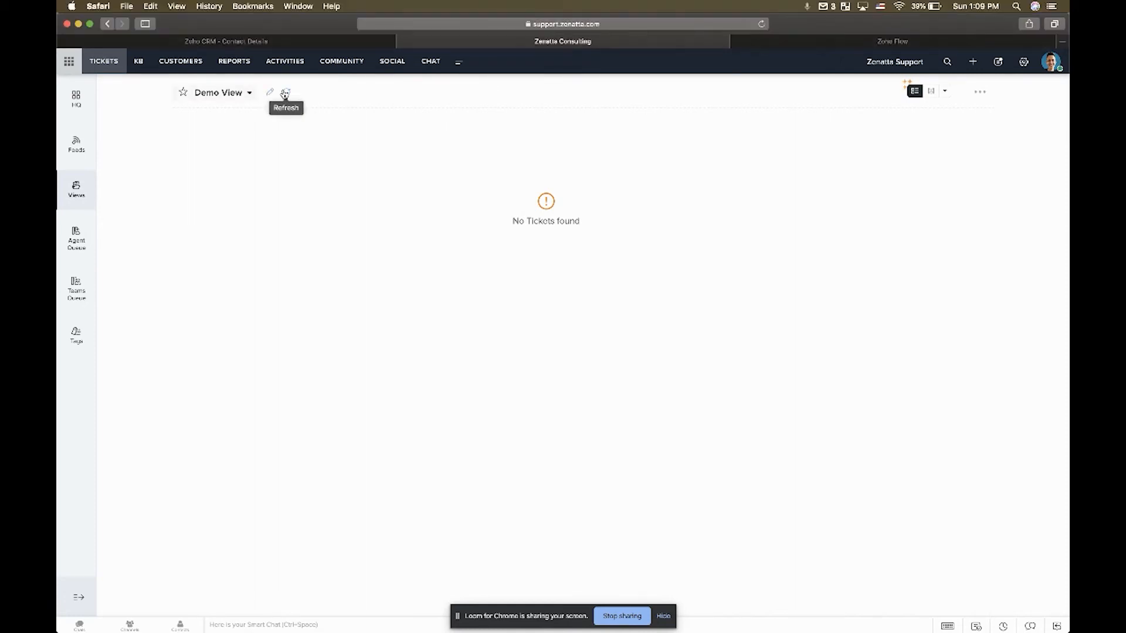
pyautogui.click(290, 93)
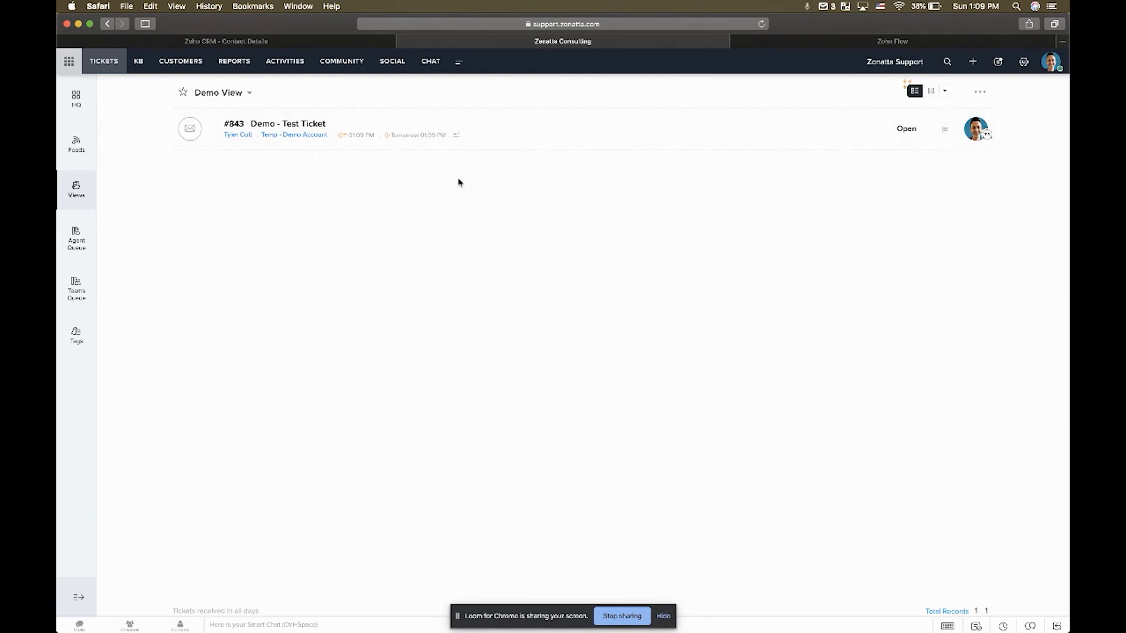
pyautogui.moveTo(303, 176)
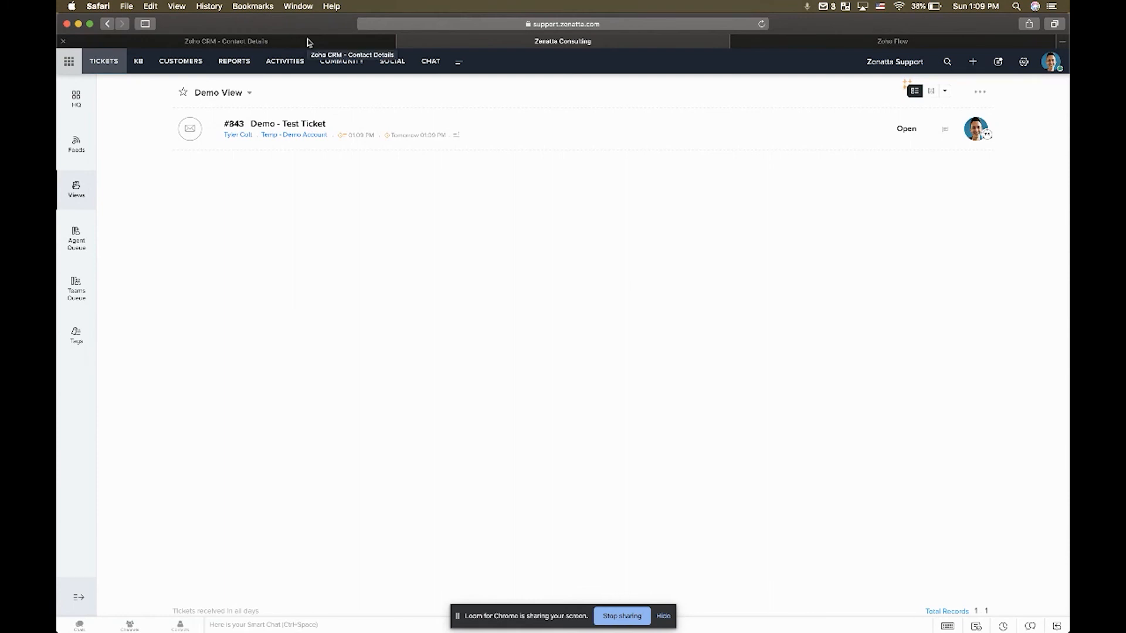
pyautogui.click(222, 41)
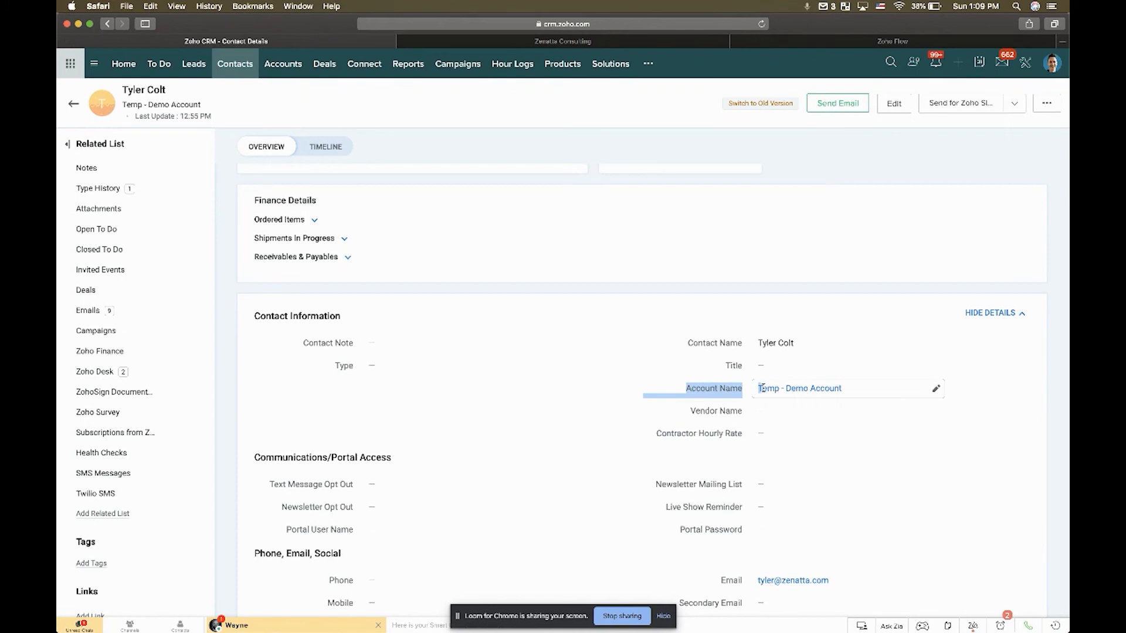
pyautogui.click(799, 388)
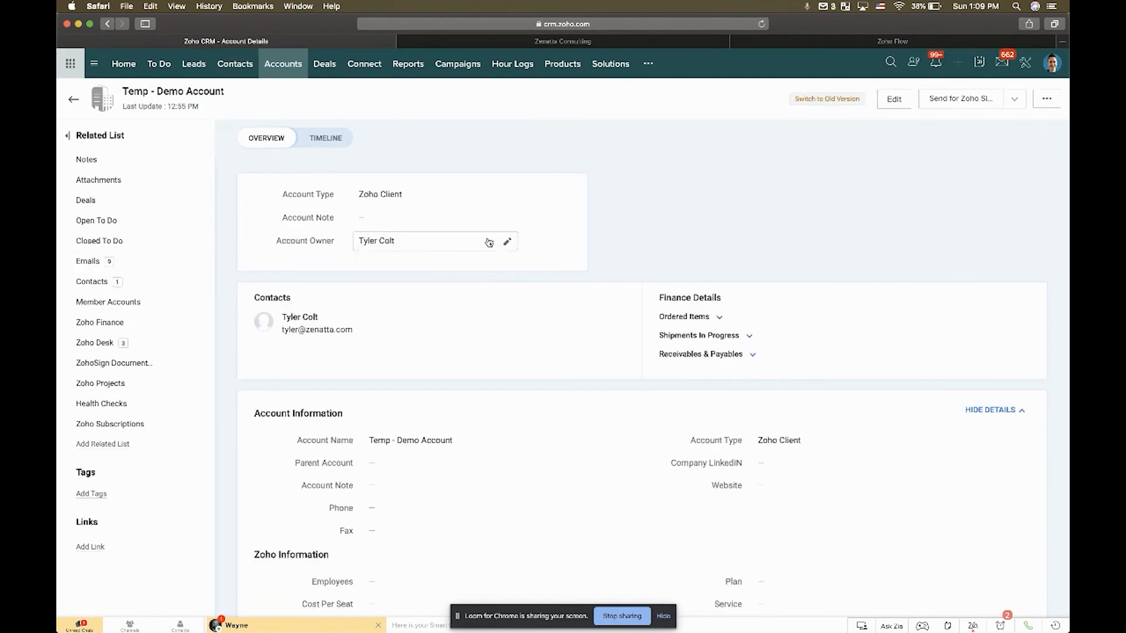
pyautogui.moveTo(644, 185)
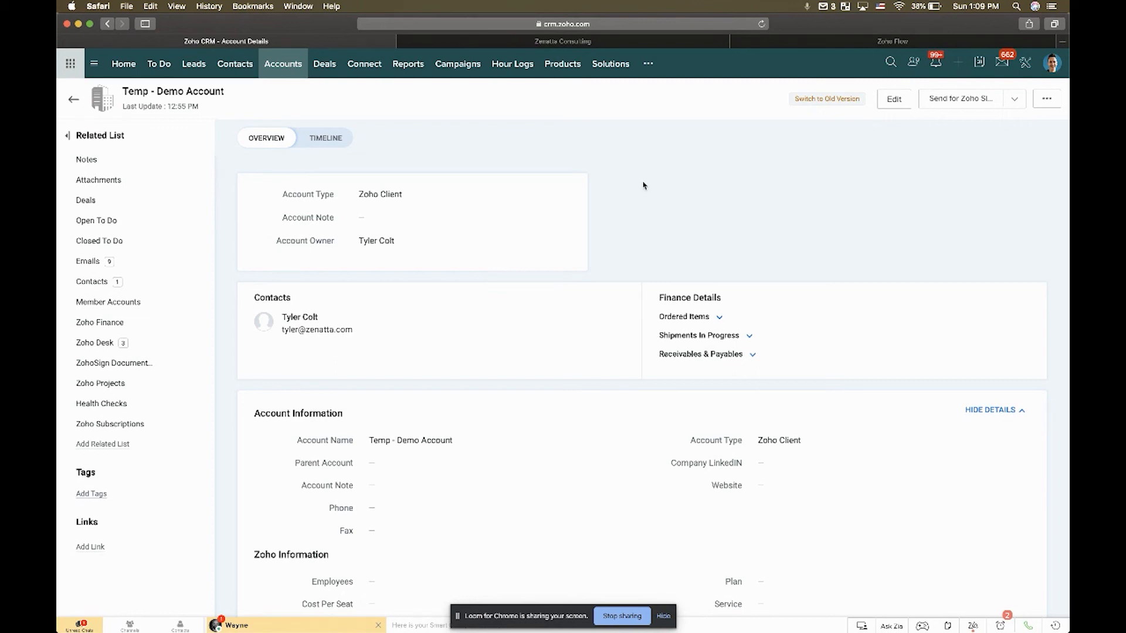
pyautogui.moveTo(805, 53)
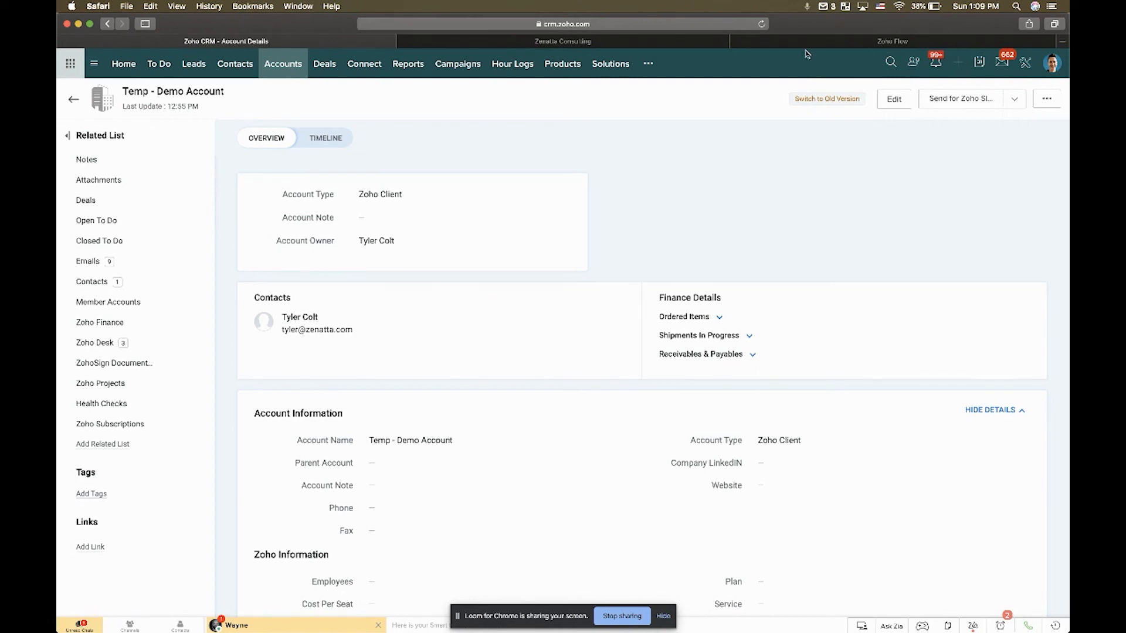
pyautogui.moveTo(480, 145)
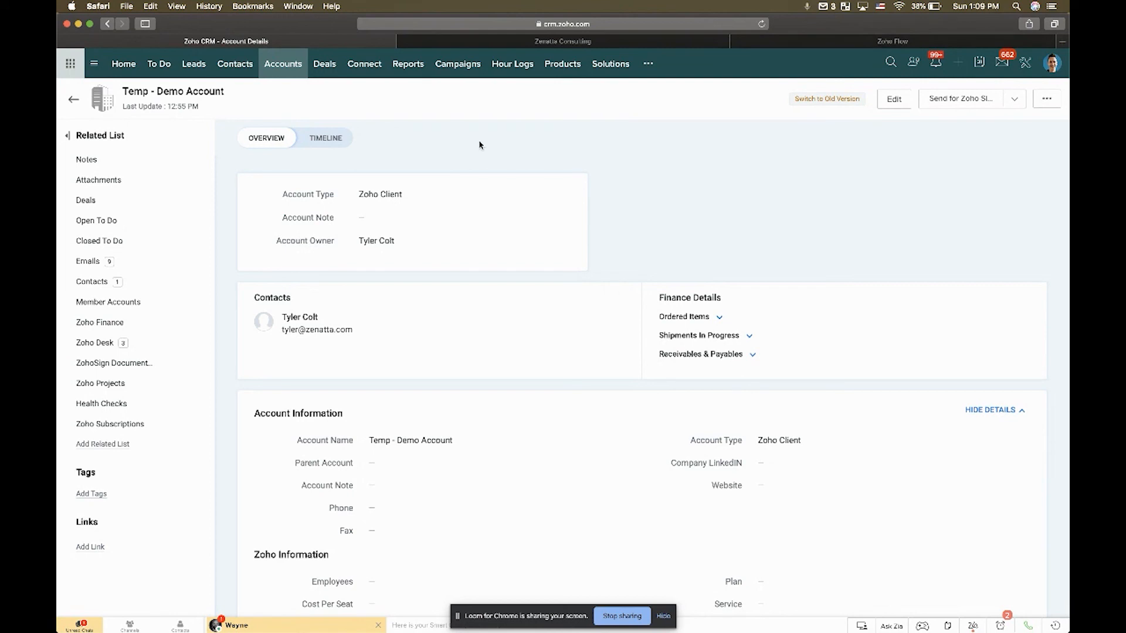
pyautogui.moveTo(442, 55)
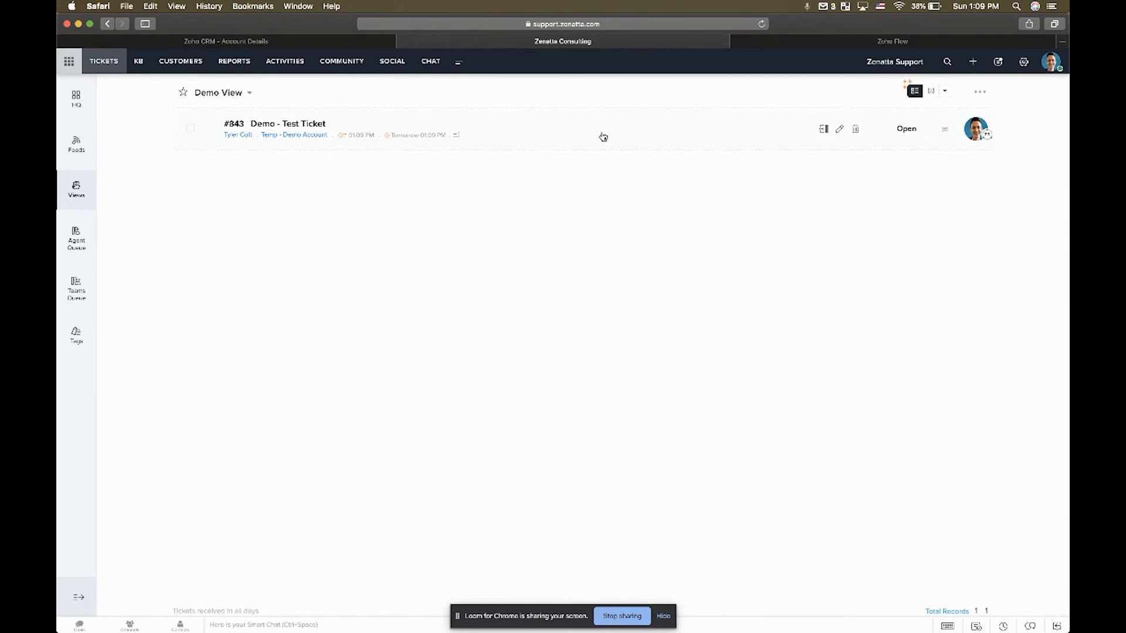
pyautogui.click(286, 123)
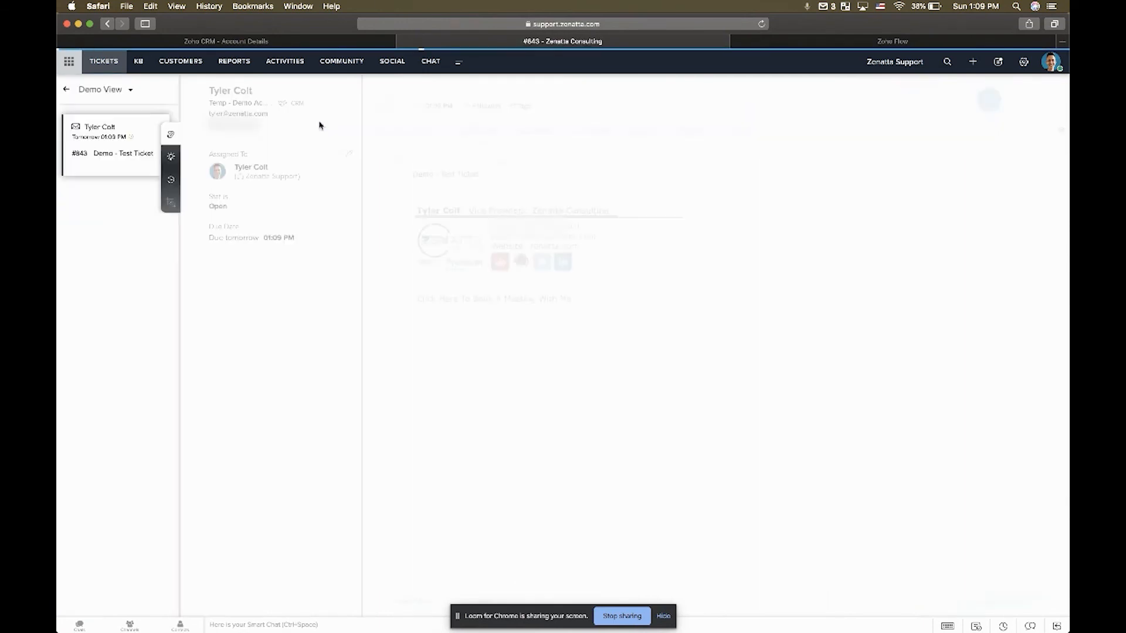